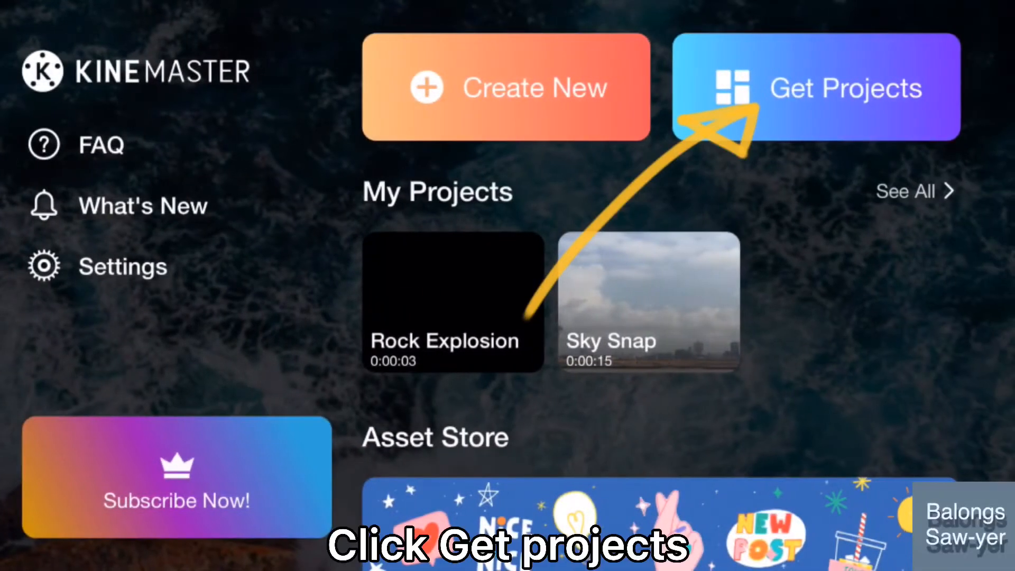
Bring up the Get Projects gallery of free templates such as Wavy and Cinematic Intro.
click(817, 88)
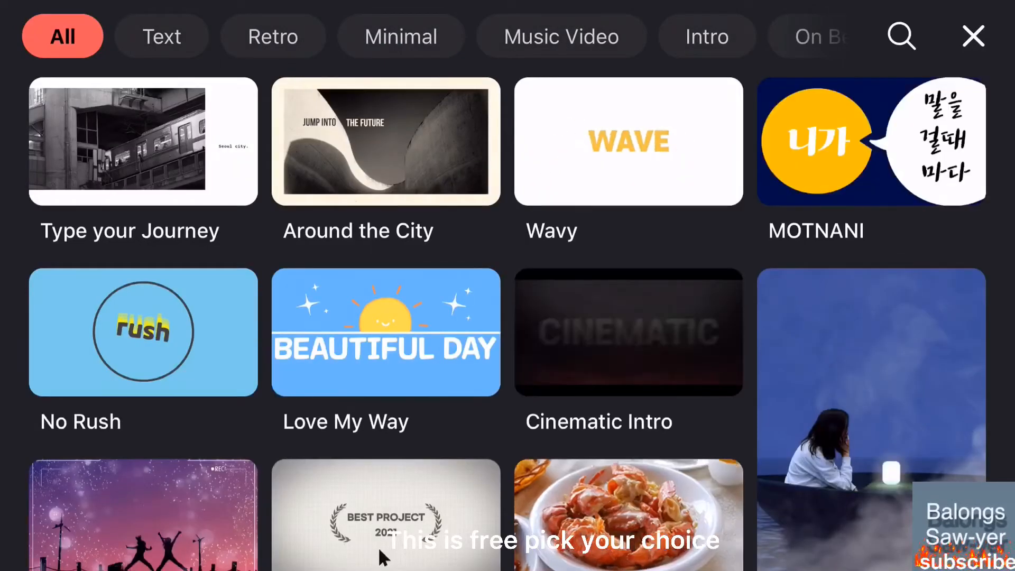
scroll(down, 3)
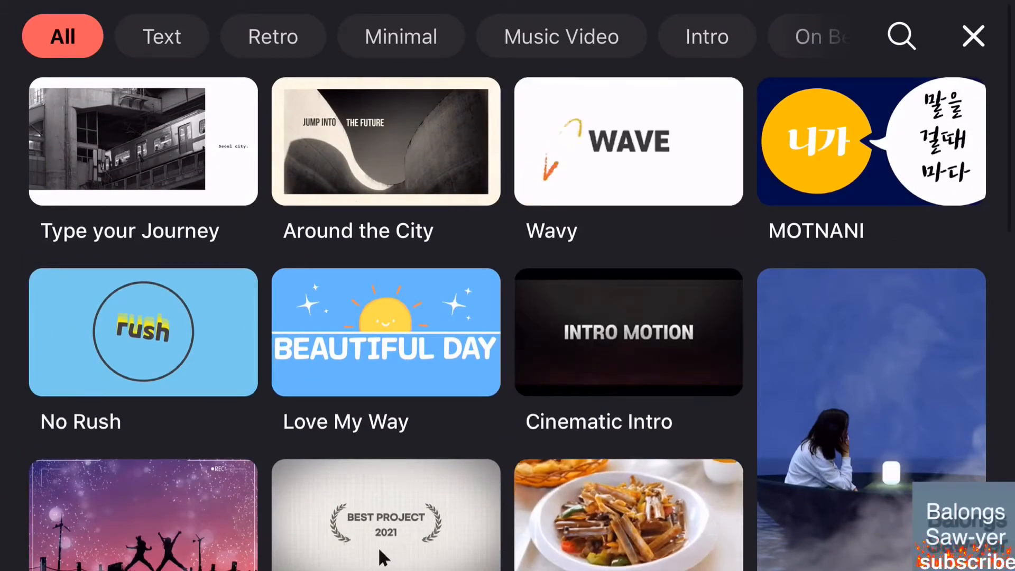
Filter to the Intro category and show the Cinematic Intro template's preview page.
click(706, 36)
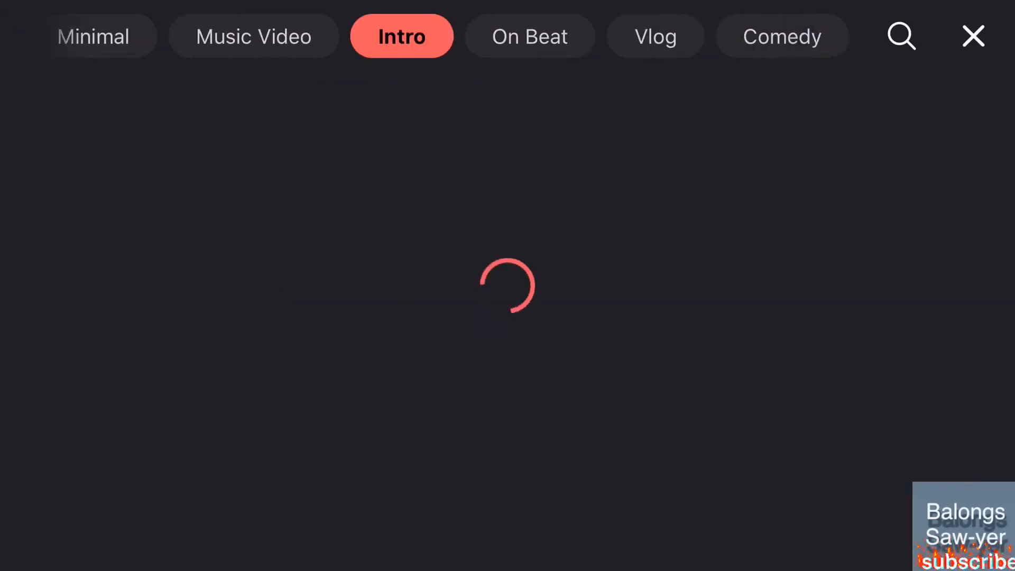
click(400, 36)
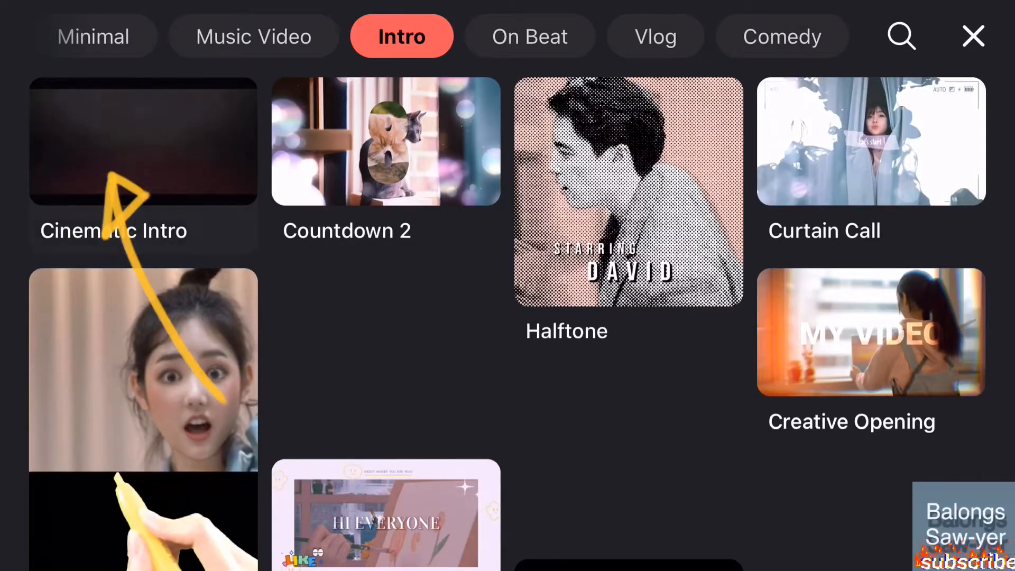
click(142, 141)
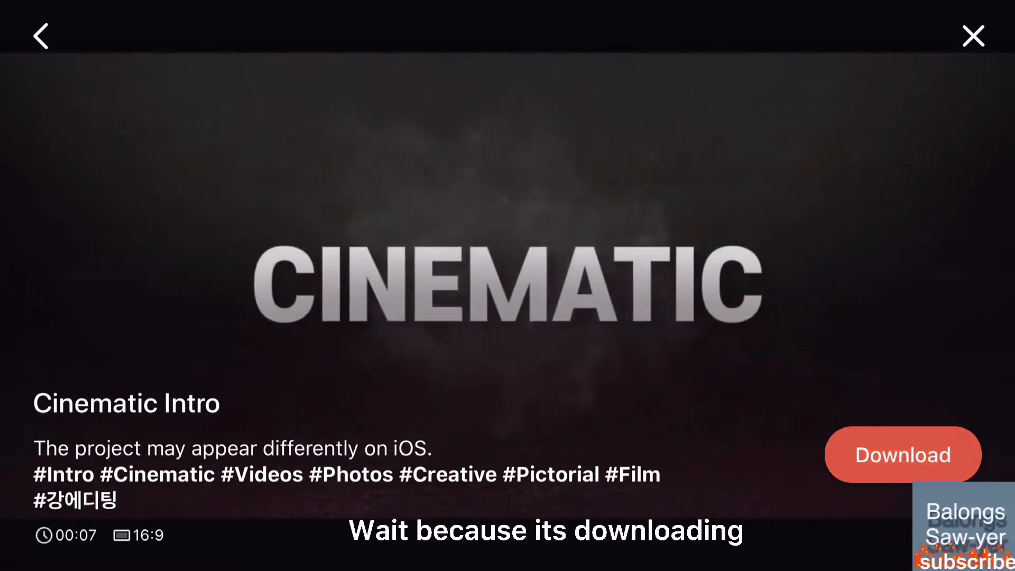
Download Cinematic Intro into My Projects and return to the home screen.
click(902, 455)
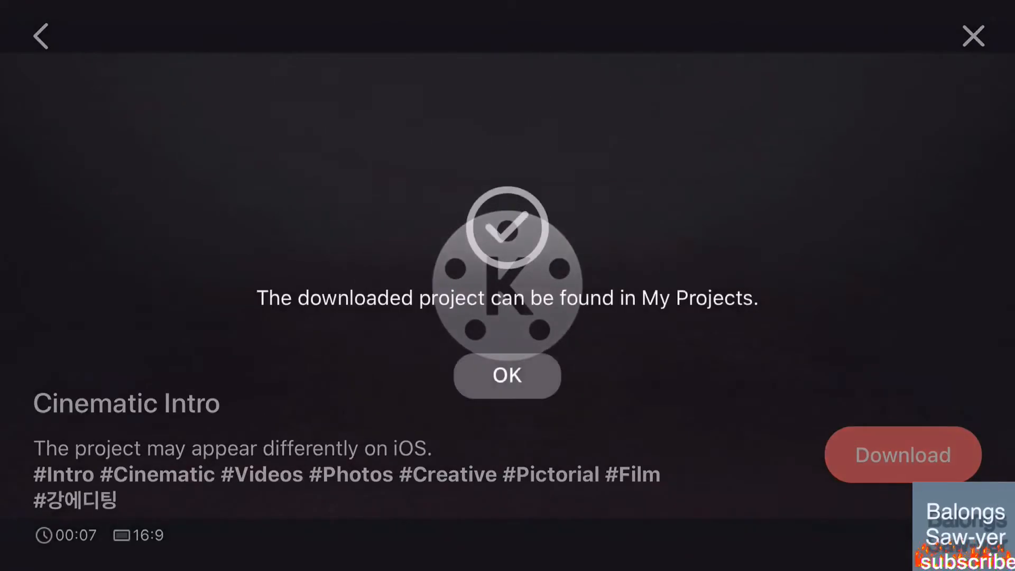
click(506, 375)
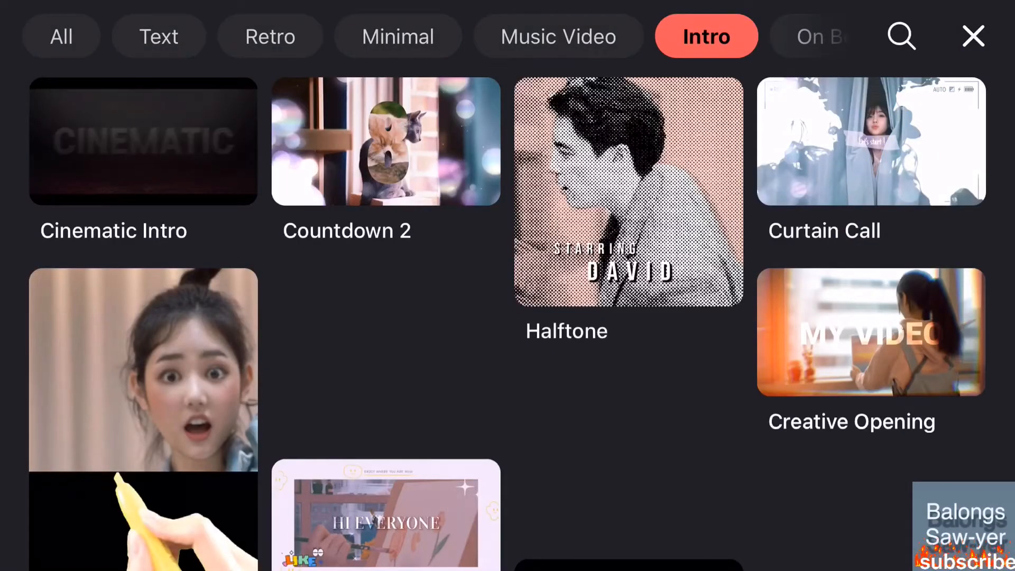
click(973, 36)
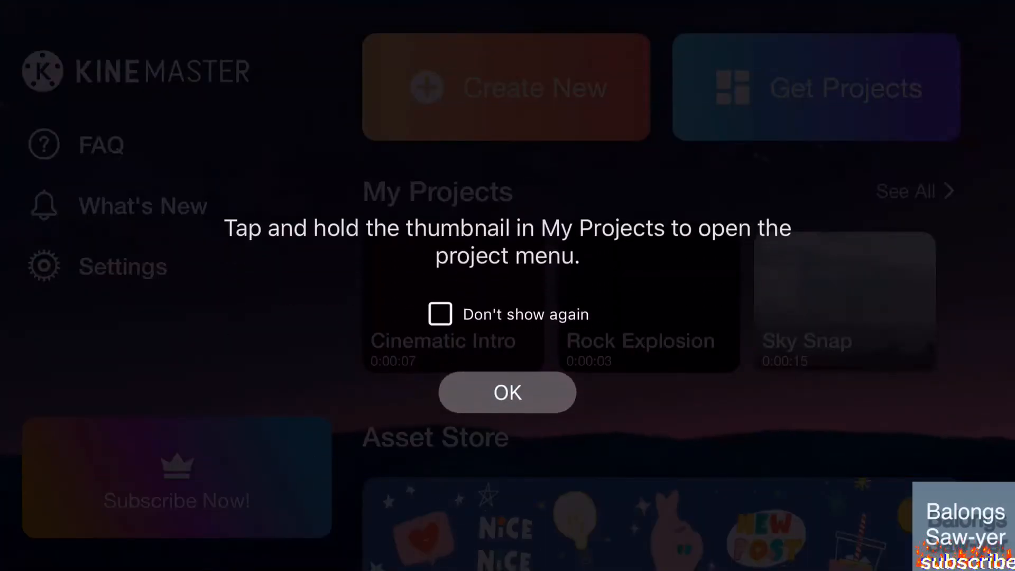
Enter the Cinematic Intro project and clear one title's text for rewording.
click(507, 393)
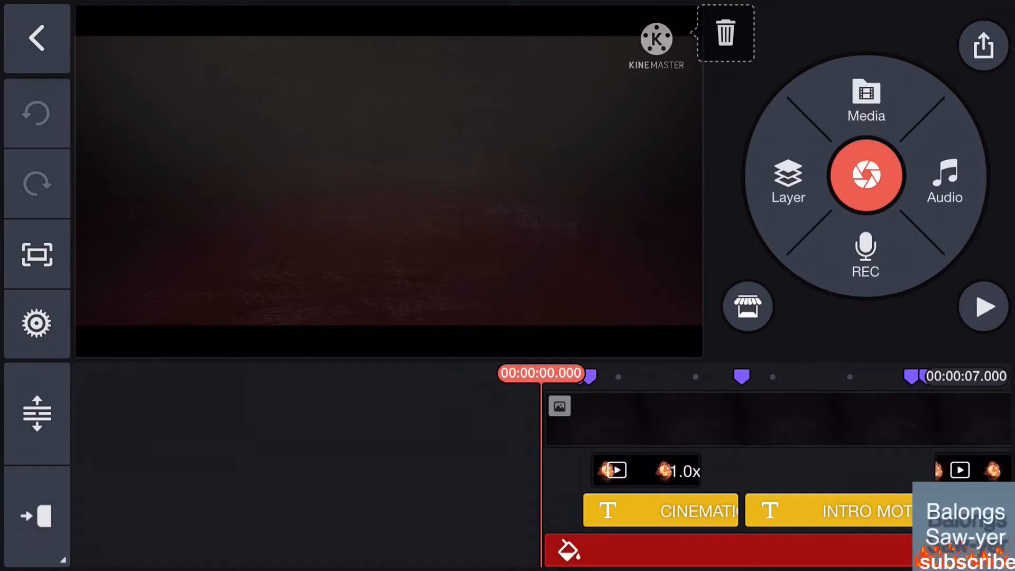
click(983, 307)
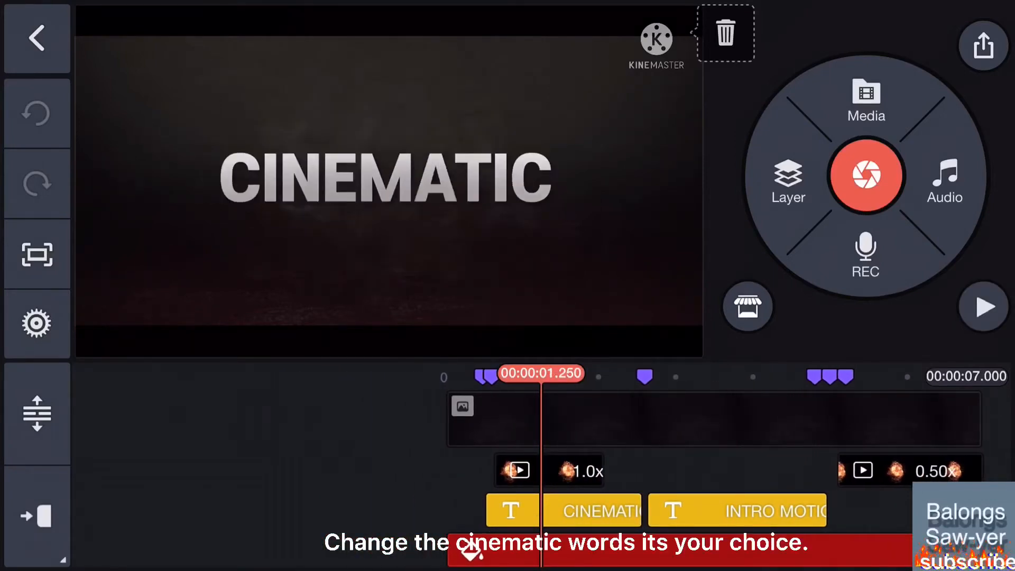
click(596, 511)
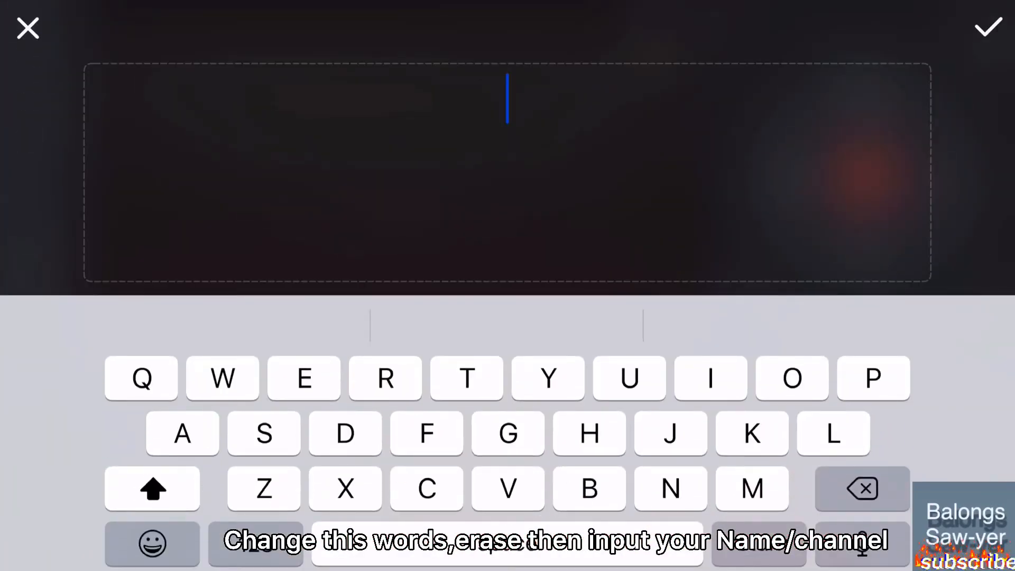
Make the cleared title read YOUR NAME and apply it.
text(YOUR NAME)
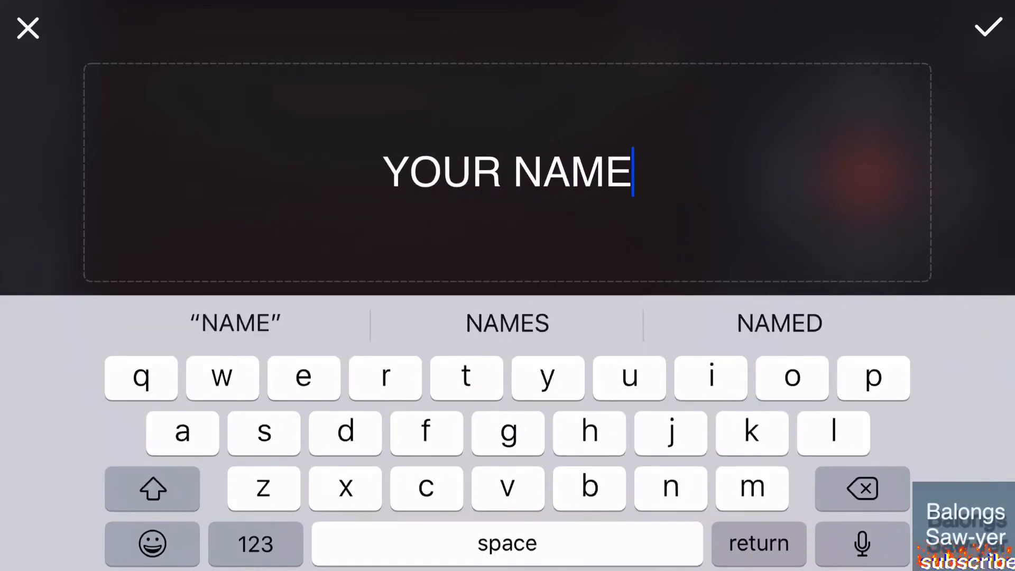
click(986, 28)
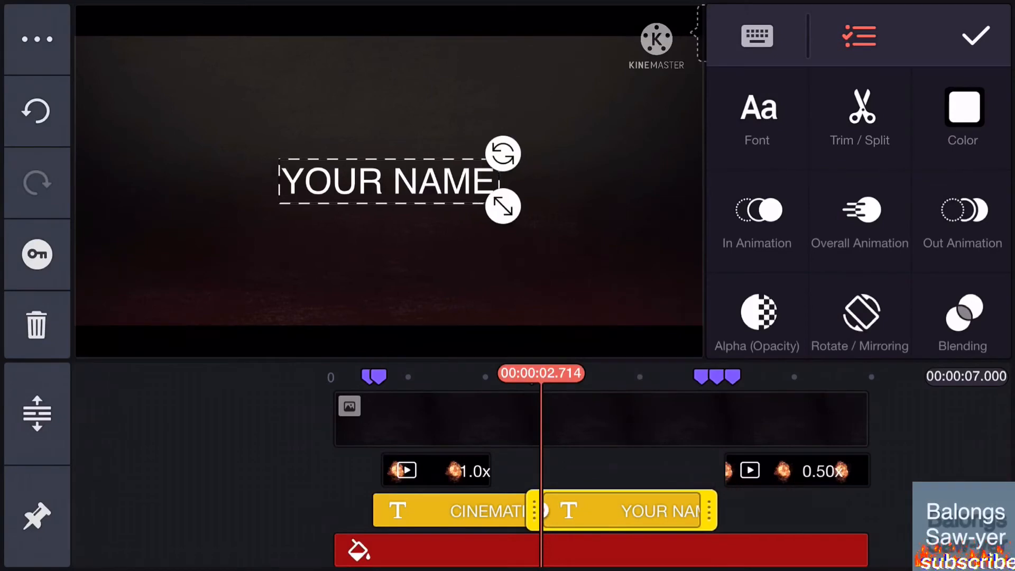
click(976, 36)
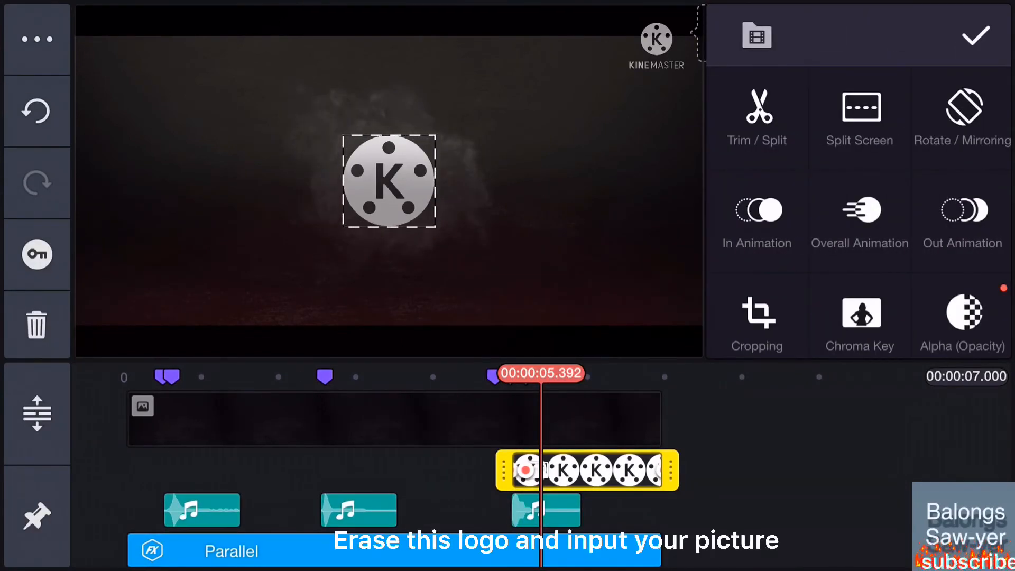
Replace the K logo image layer with a text title reading LOGO.
click(37, 38)
text(LO)
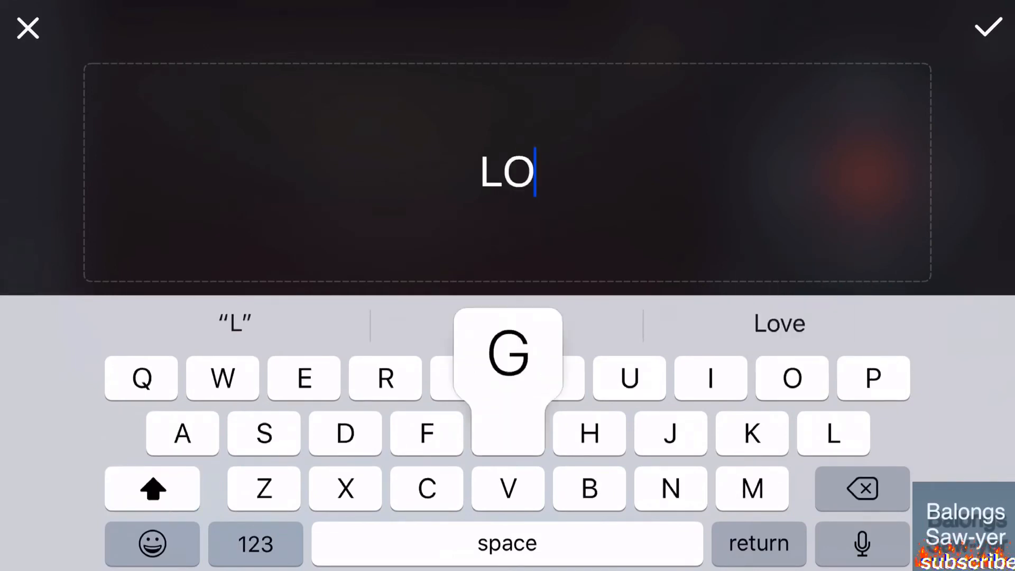
click(506, 354)
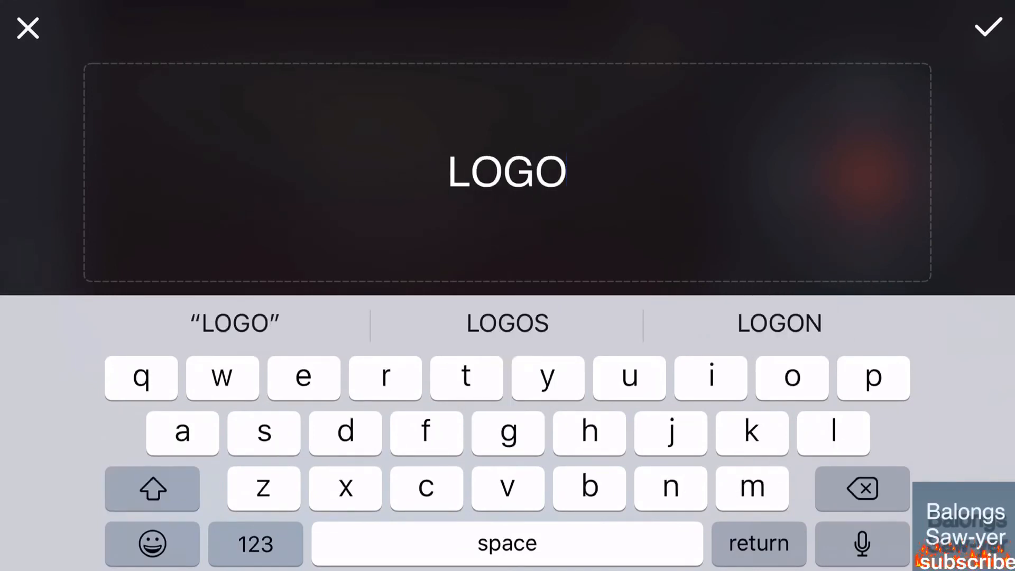
click(986, 29)
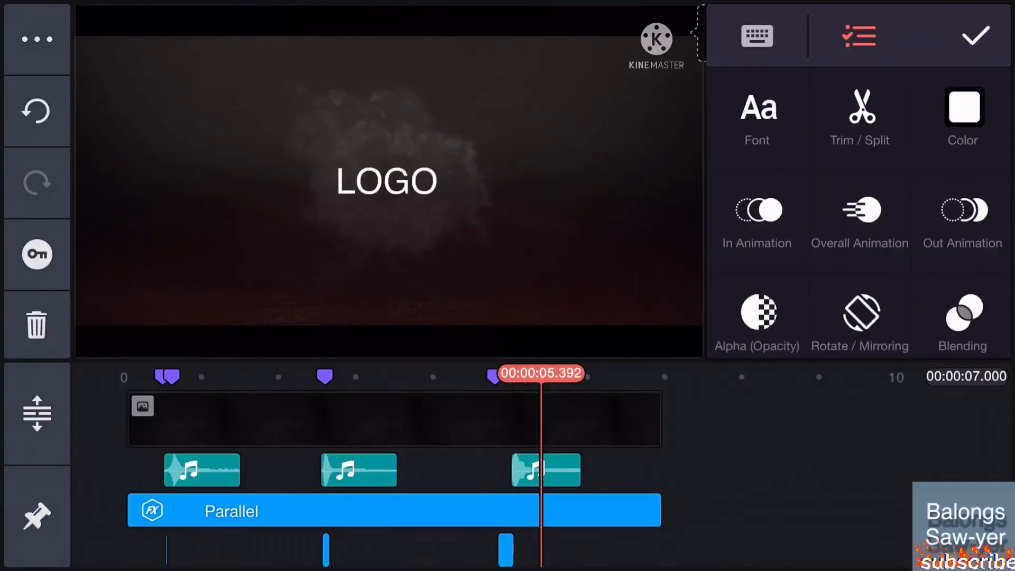
click(595, 469)
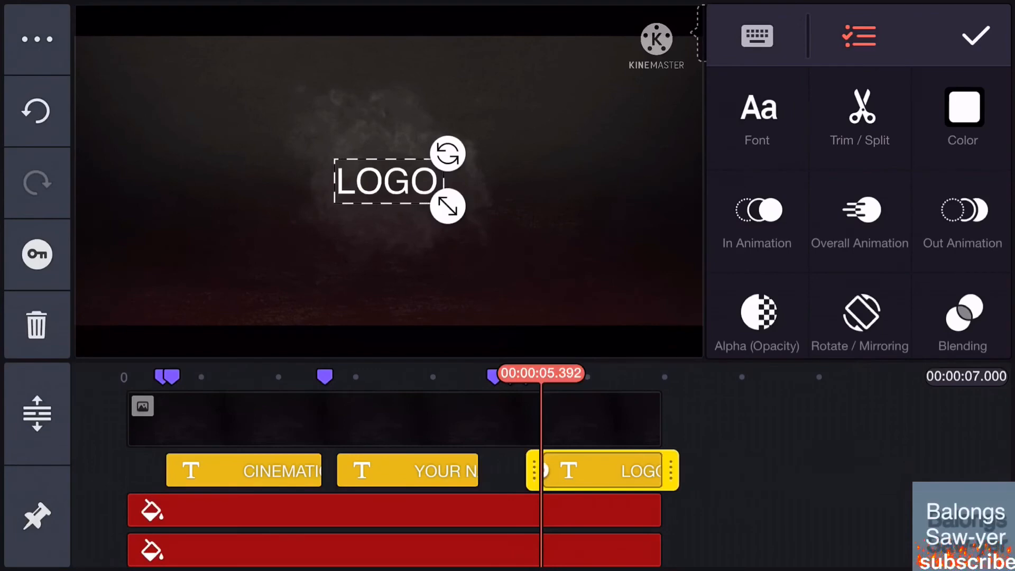
click(975, 36)
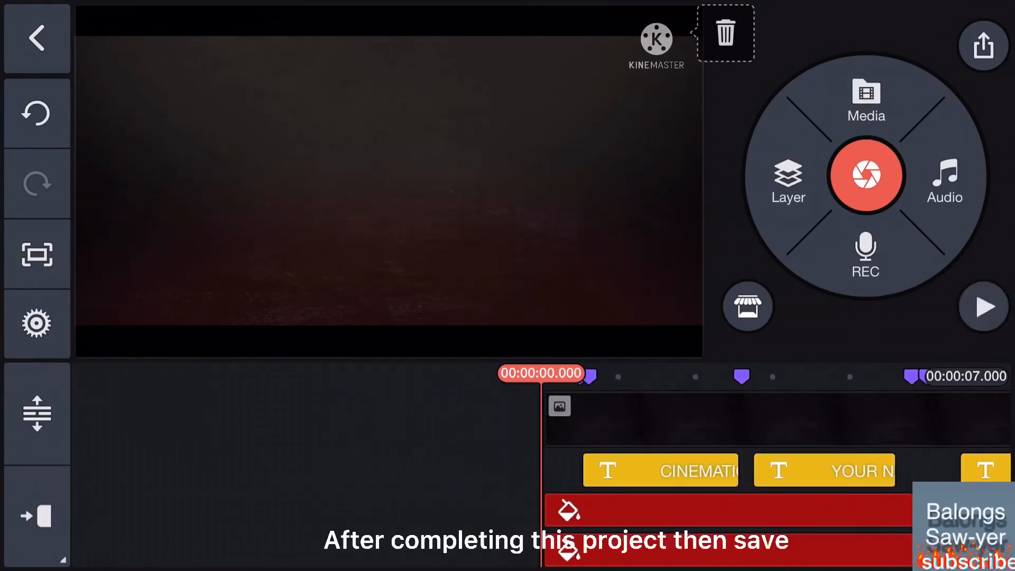
Play the edited intro back from the start.
click(984, 308)
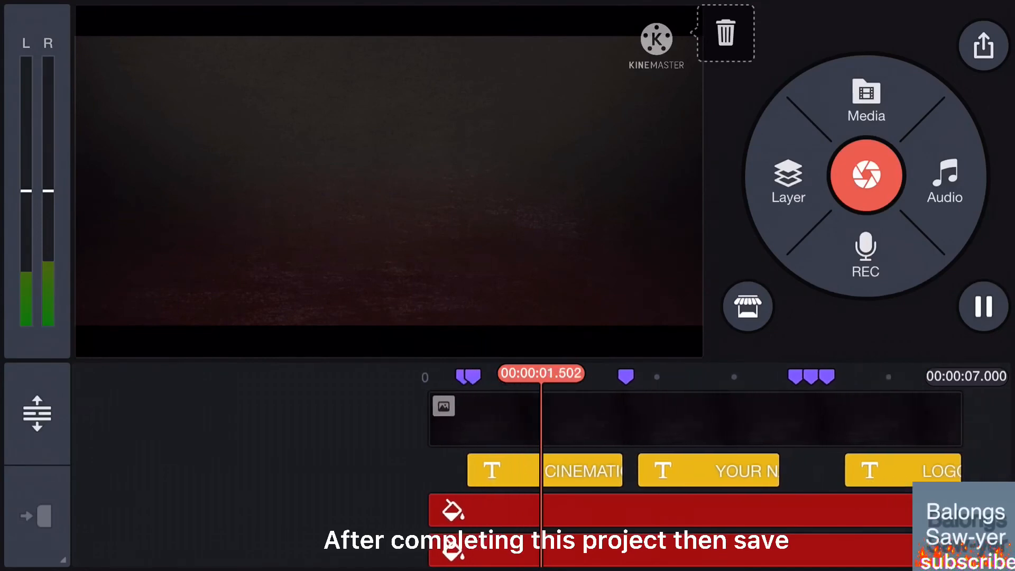